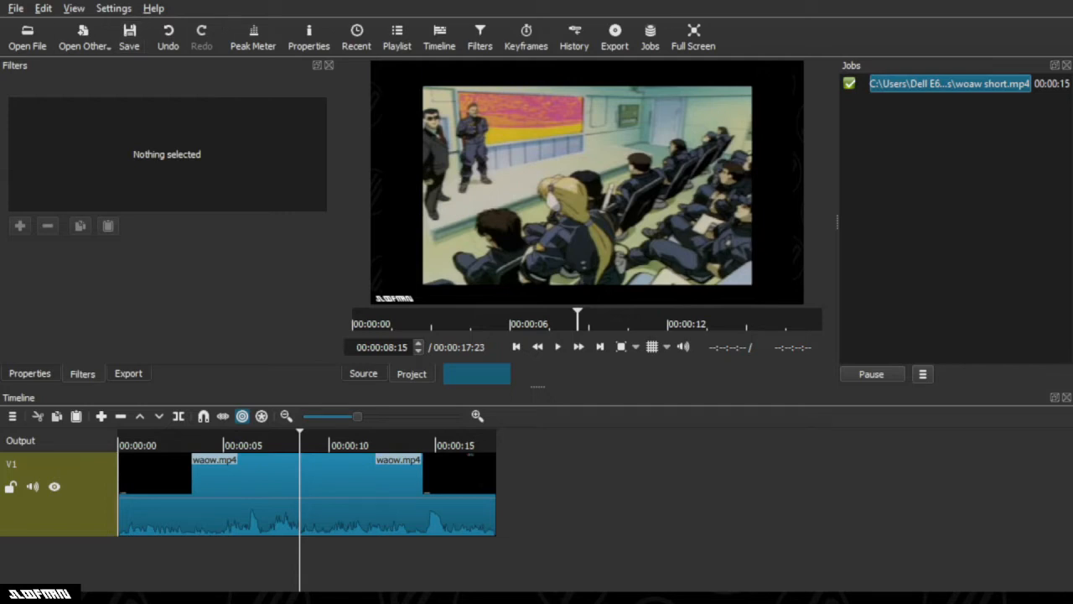
Switch the project to a vertical 9:16 video mode from the Settings menu.
left_click(114, 7)
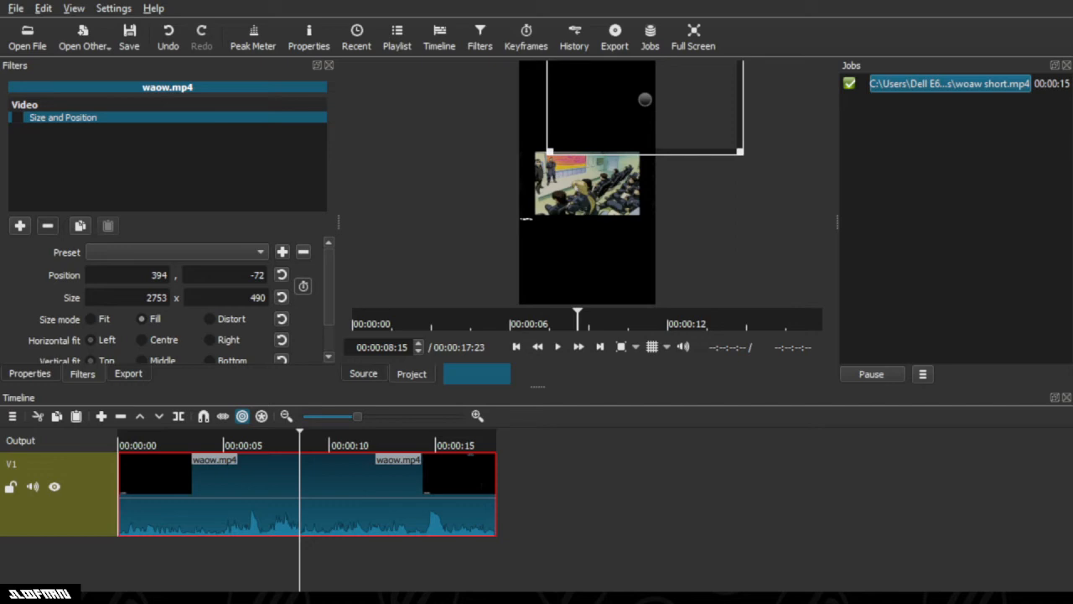
Show the favourite filters available to add to the waow.mp4 clip.
left_click(20, 225)
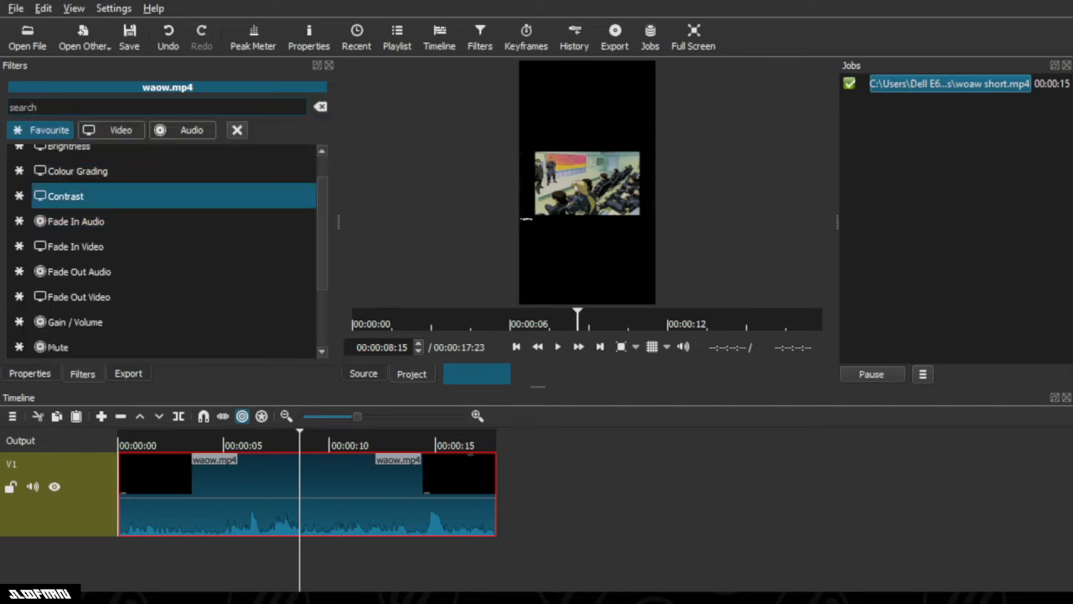
scroll("down", 3)
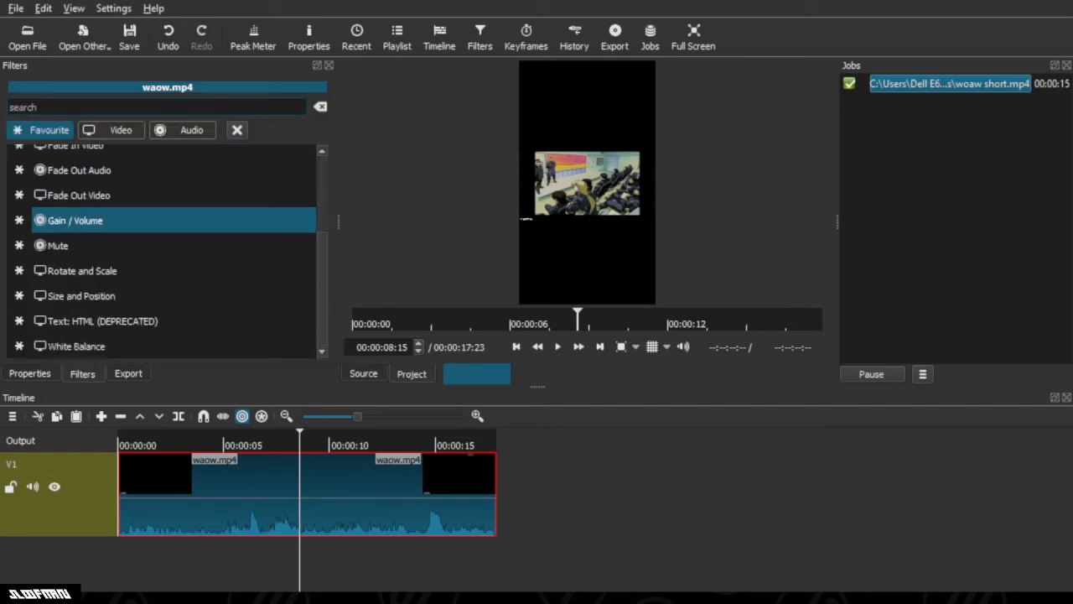
Scale waow.mp4 up with Size and Position so it fills the 9:16 frame.
left_click(80, 296)
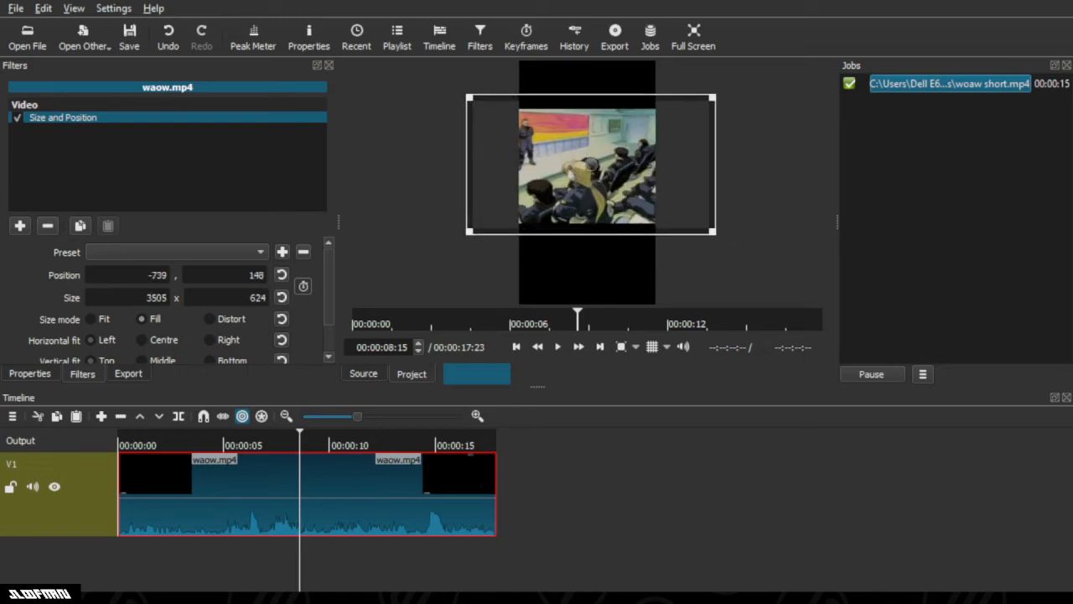
left_click_drag(715, 231, 758, 258)
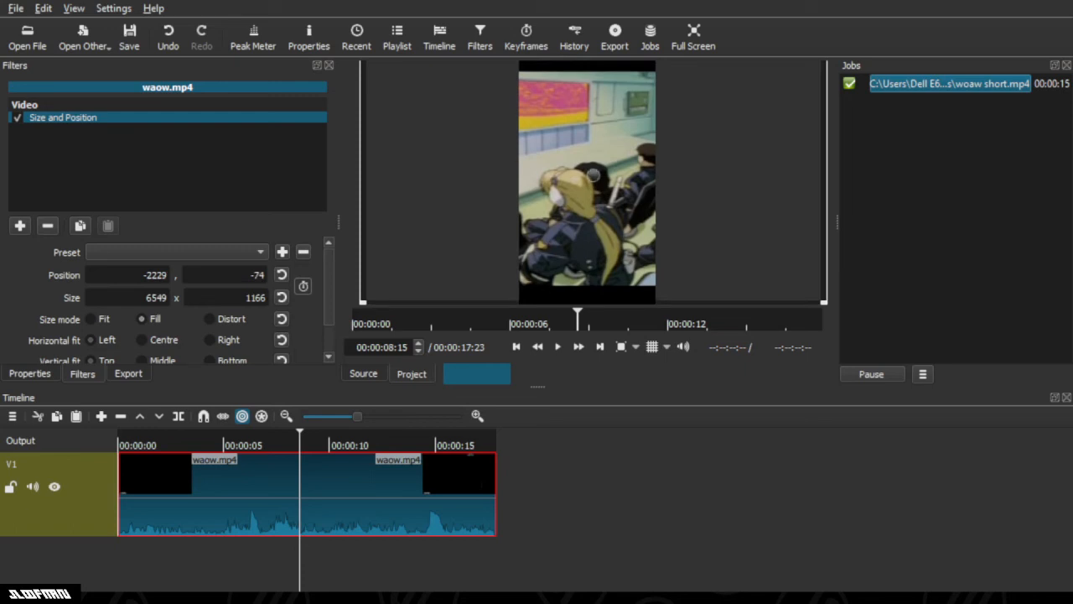
Show the Export panel with its stock presets.
left_click(614, 35)
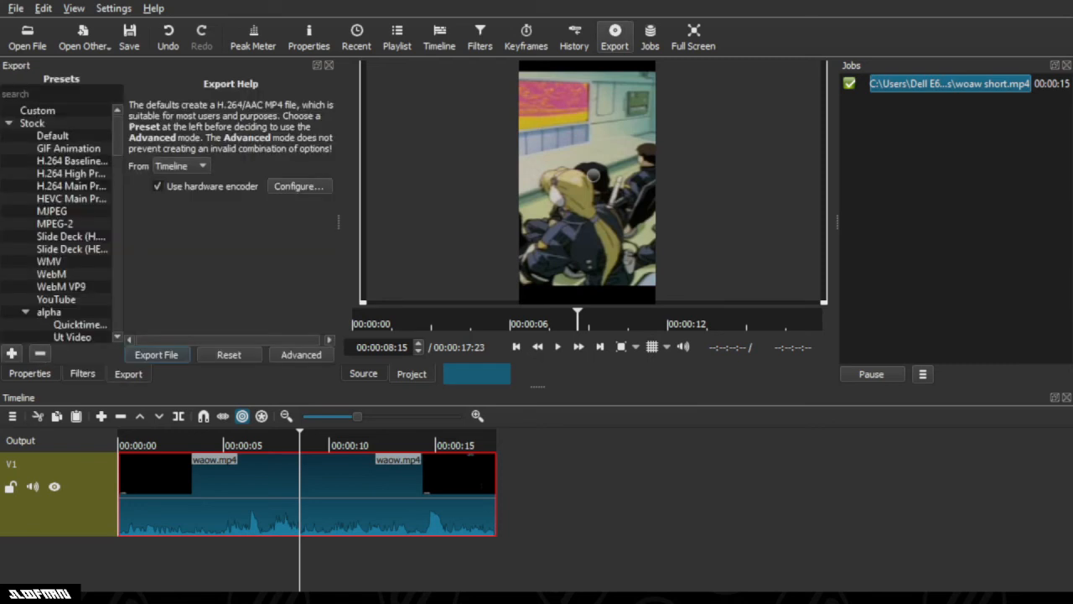